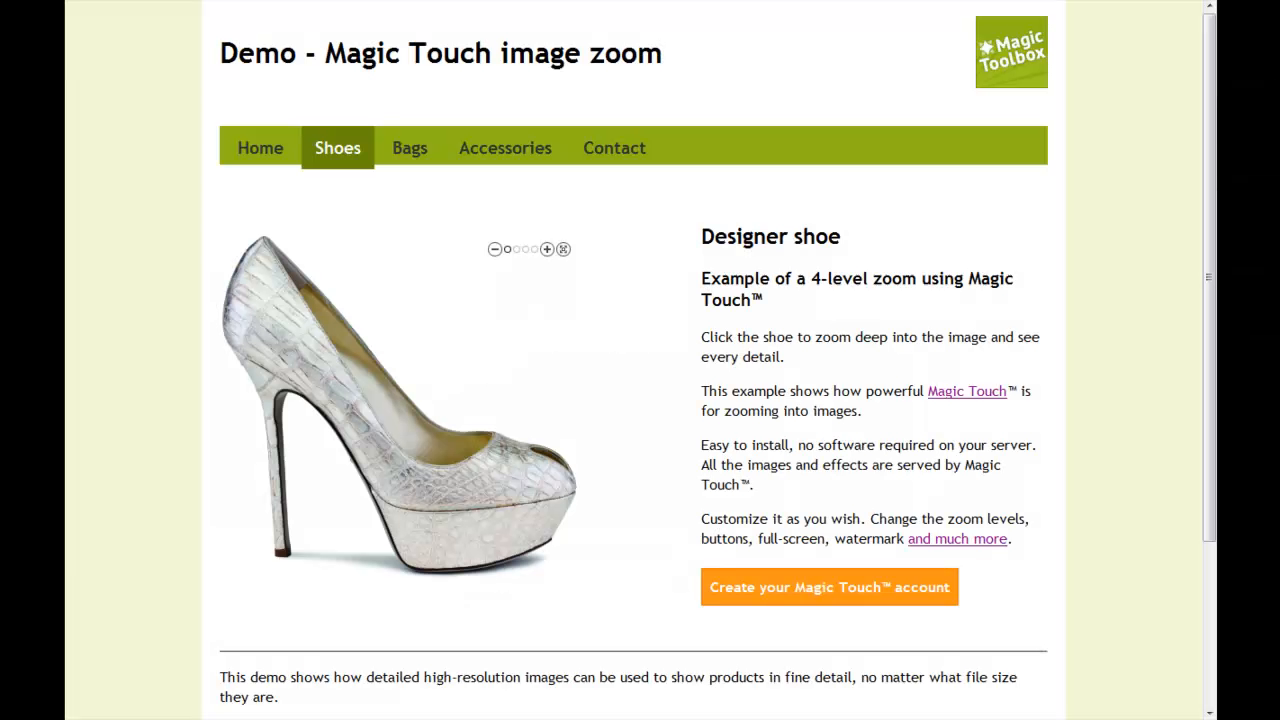
# Step: Zoom four levels into the shoe's snakeskin texture, then show the shoe full-screen
pyautogui.click(308, 362)
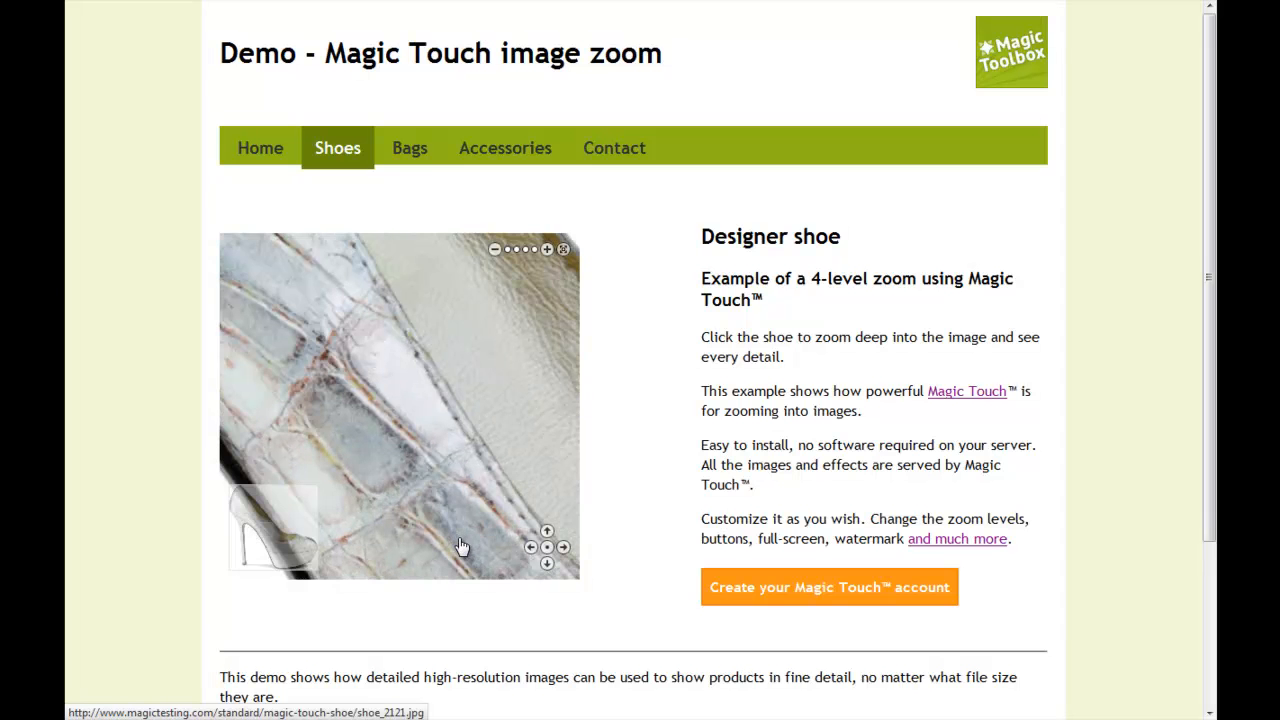
pyautogui.click(532, 548)
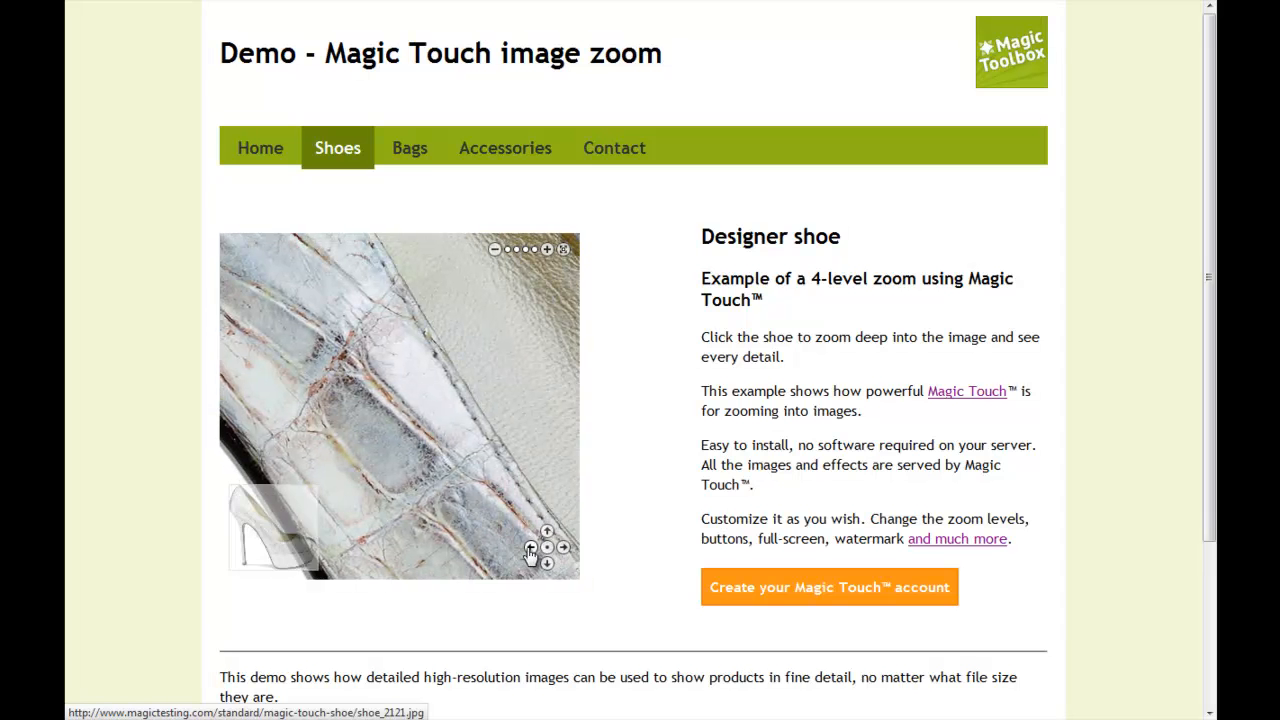
pyautogui.click(532, 548)
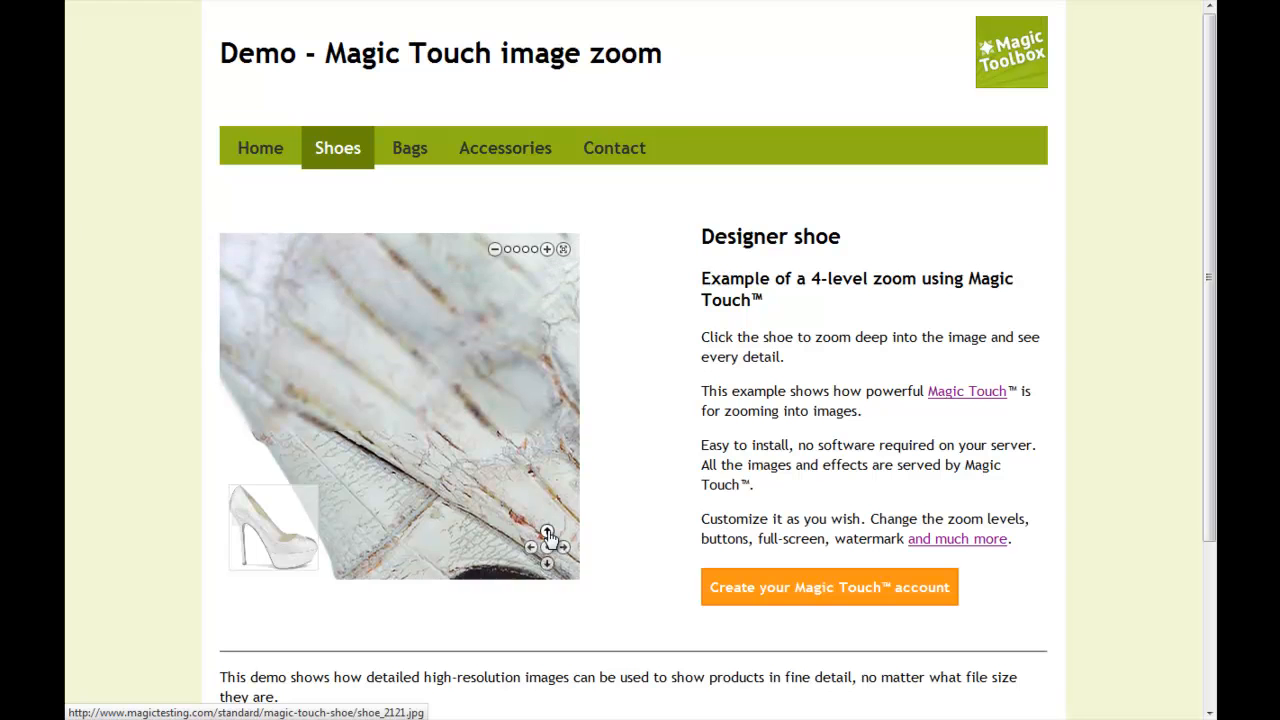
pyautogui.click(546, 248)
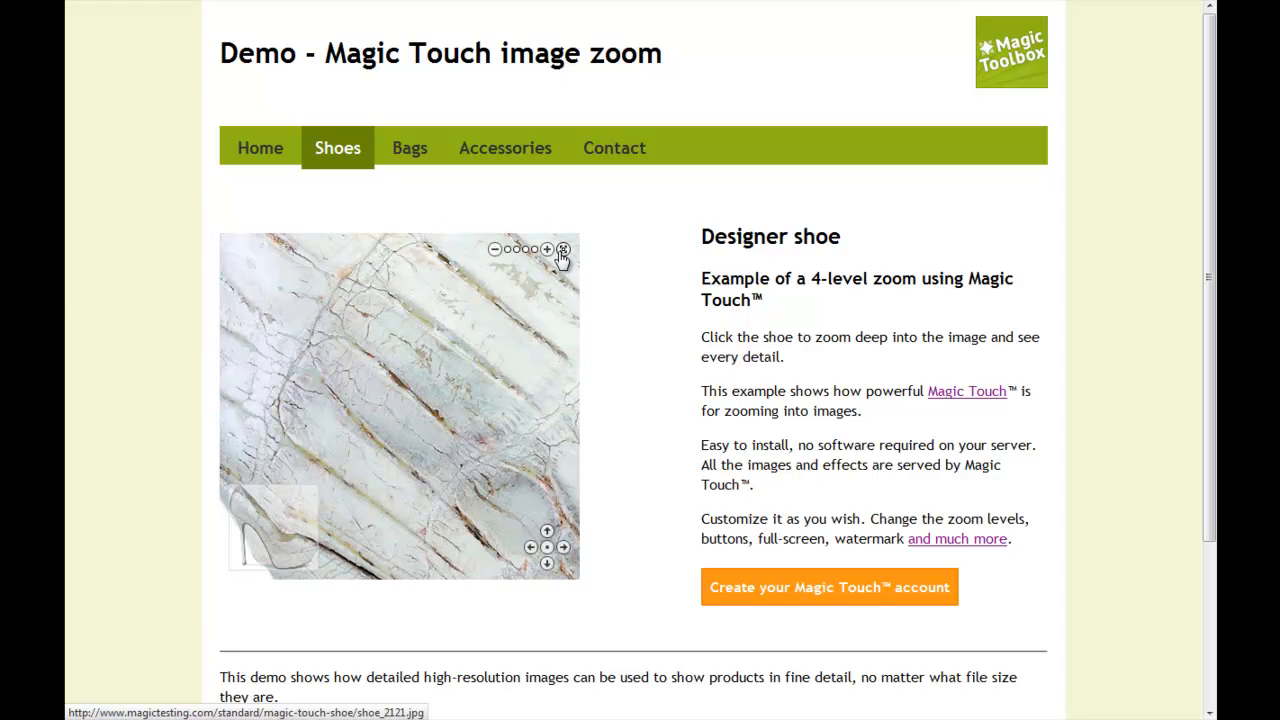
pyautogui.click(564, 248)
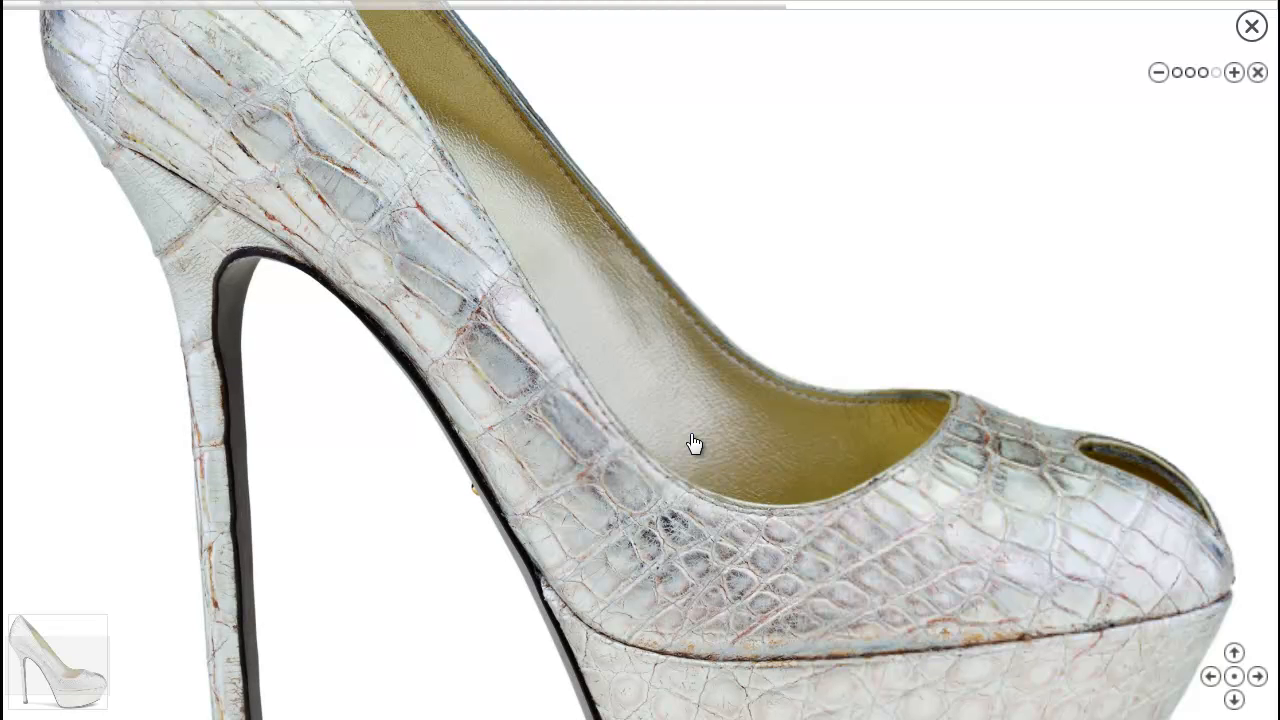
# Step: Exit the full-screen shoe view to reach the page's HTML source
pyautogui.click(1232, 72)
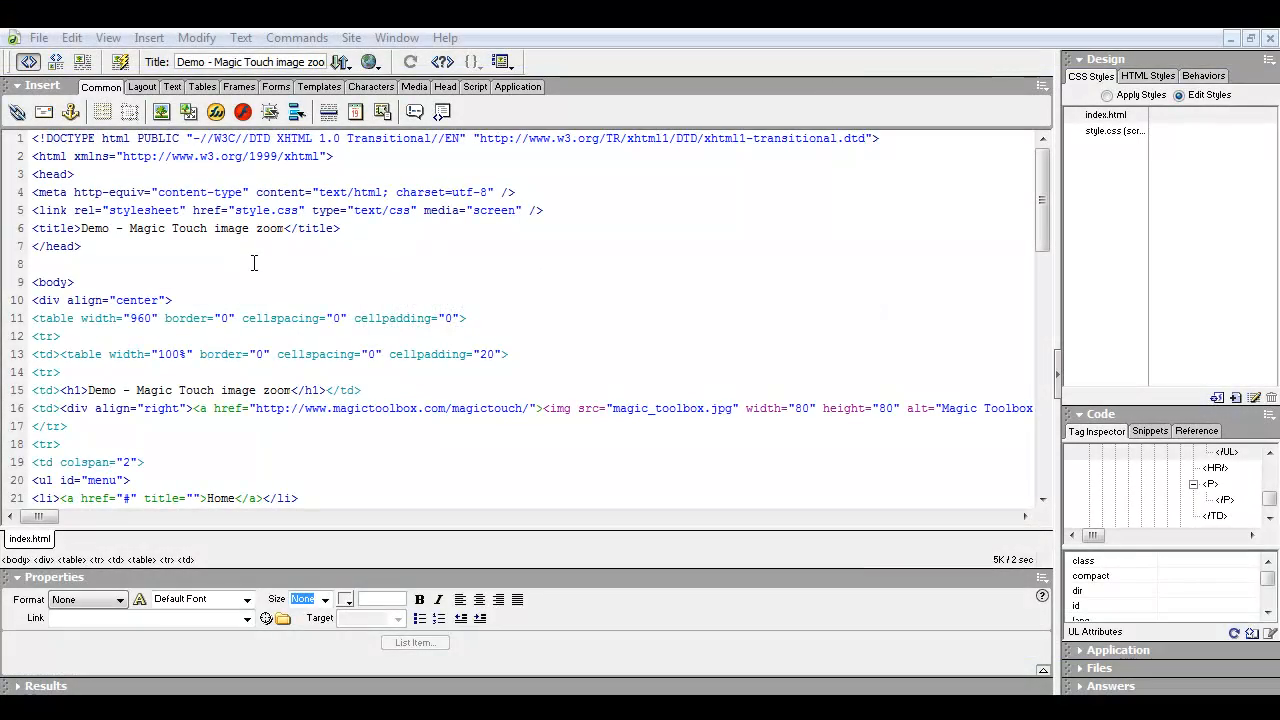
# Step: Scroll down through index.html in Dreamweaver's Code view
pyautogui.scroll(-3)
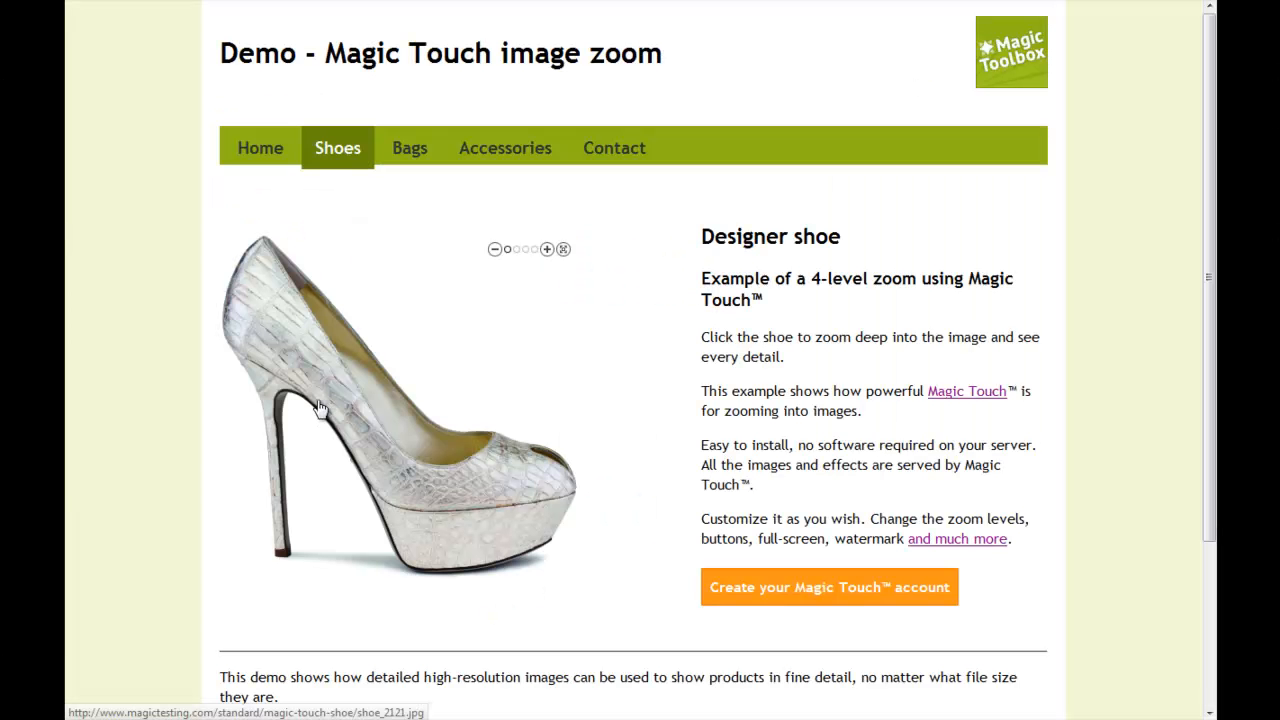
# Step: Zoom into the shoe and pan the zoomed view toward the heel
pyautogui.click(320, 408)
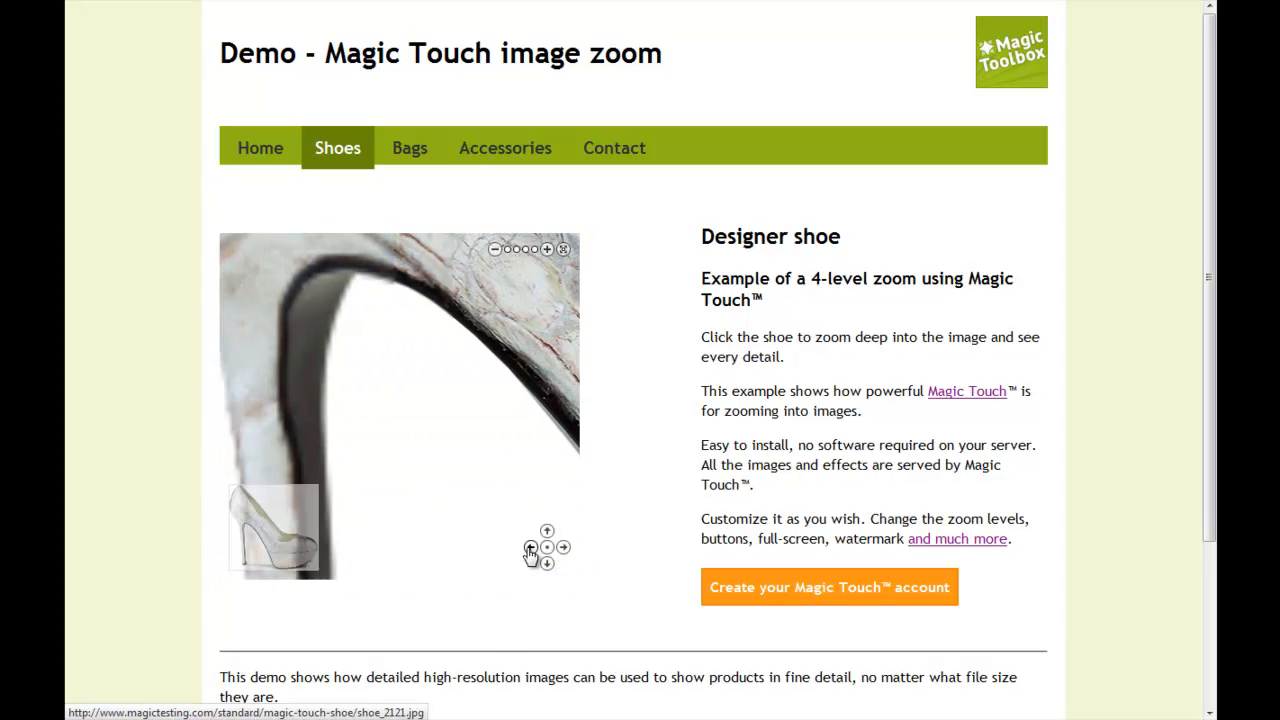
pyautogui.click(548, 532)
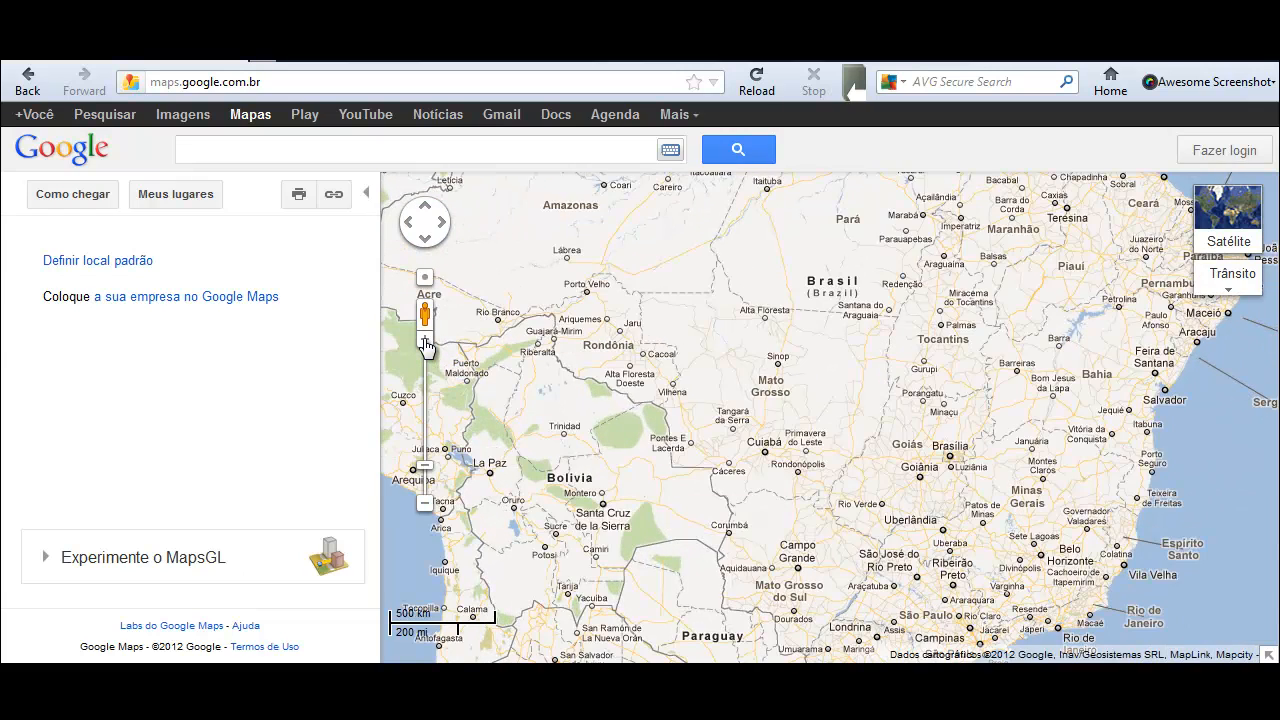
# Step: Zoom the Google Maps view of Brazil
pyautogui.click(424, 276)
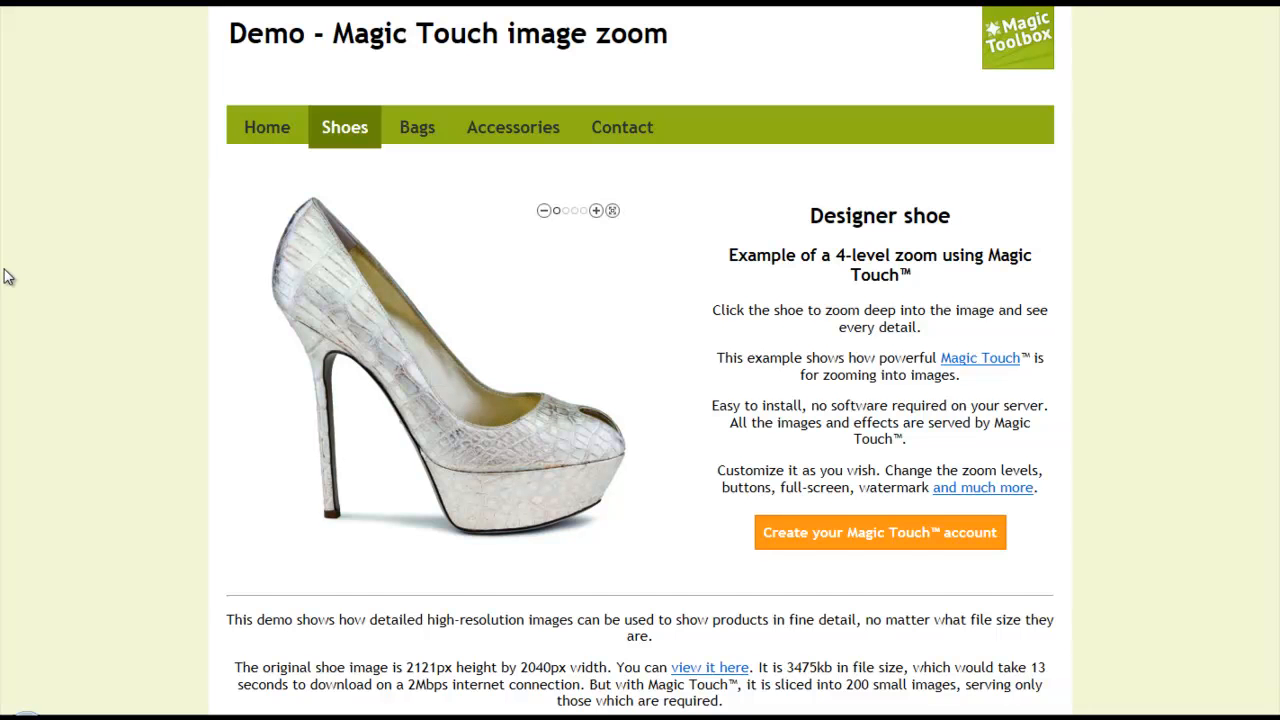
# Step: Click on the shoe demo page while reviewing its explanation text
pyautogui.click(440, 380)
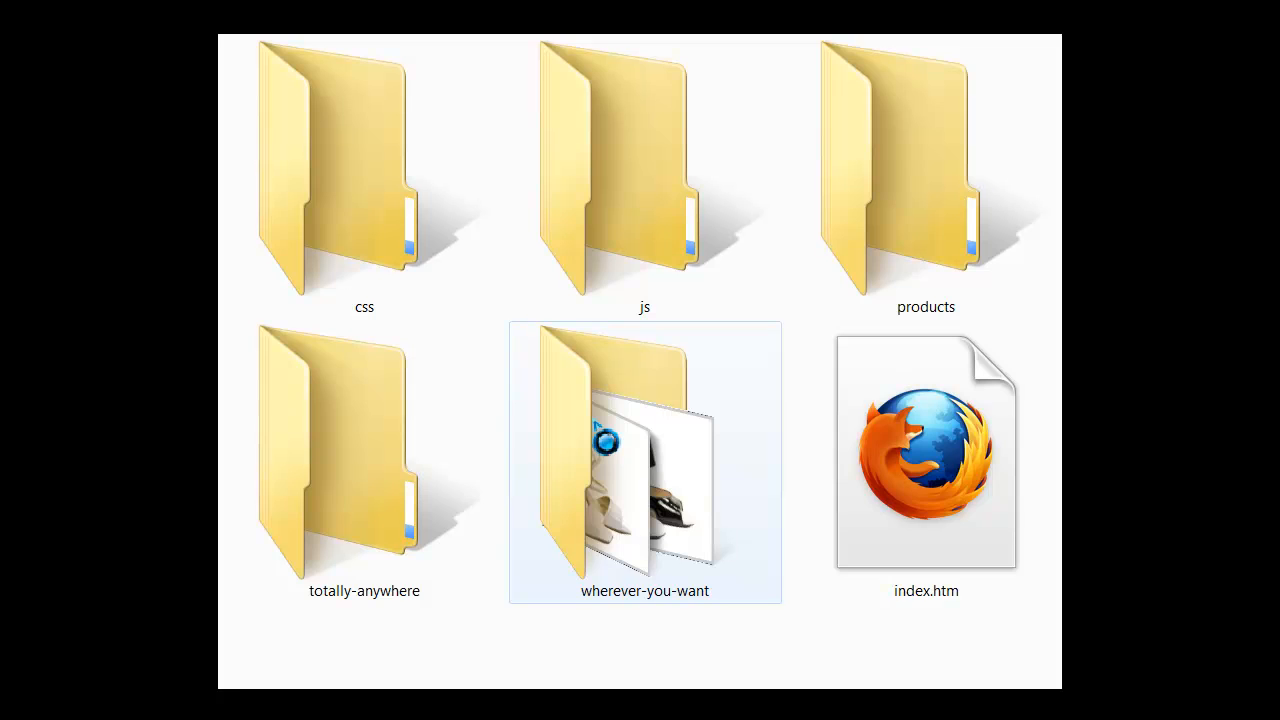
# Step: In the wherever-you-want folder, rename shoes7.jpg to shoes7new.jpg
pyautogui.doubleClick(644, 460)
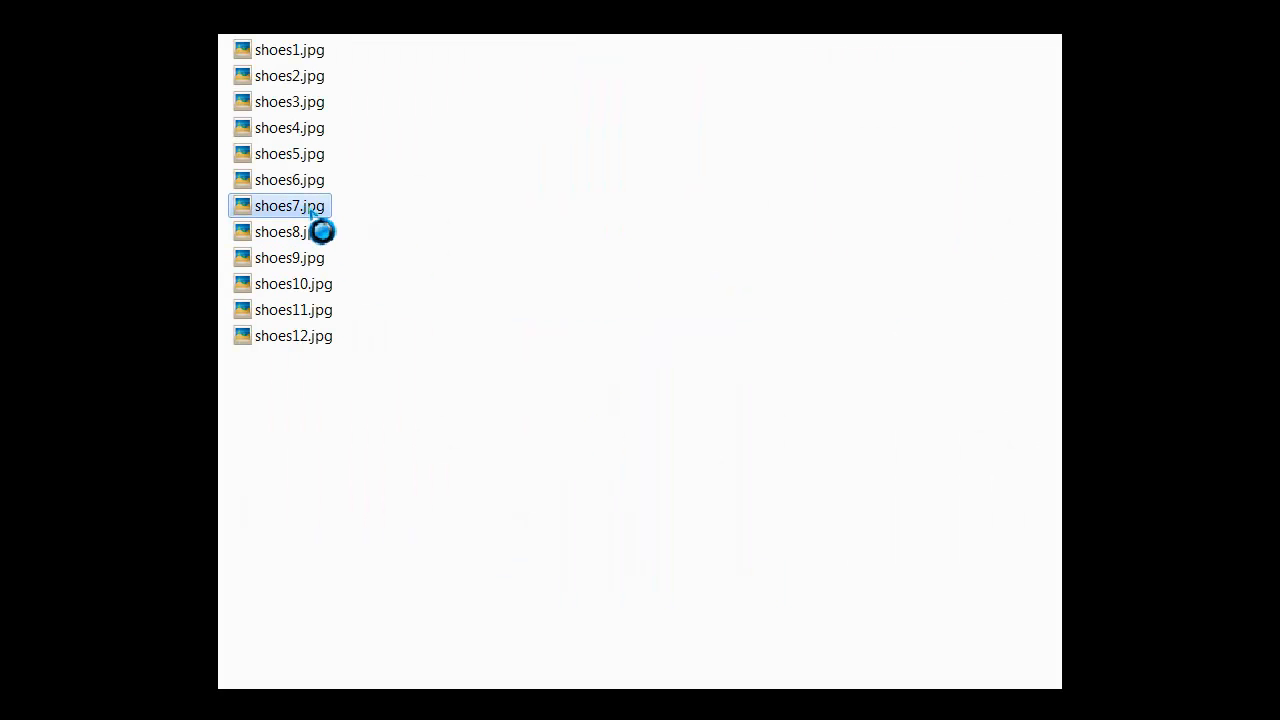
pyautogui.doubleClick(288, 204)
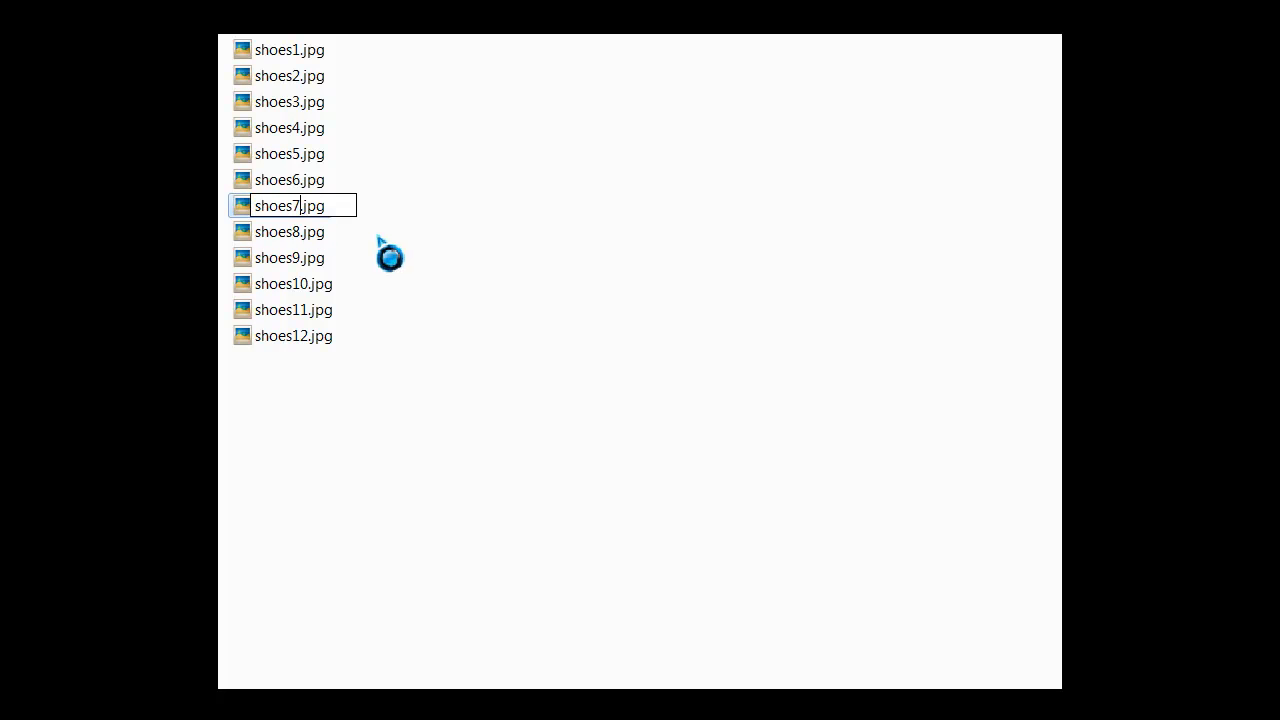
pyautogui.write('new')
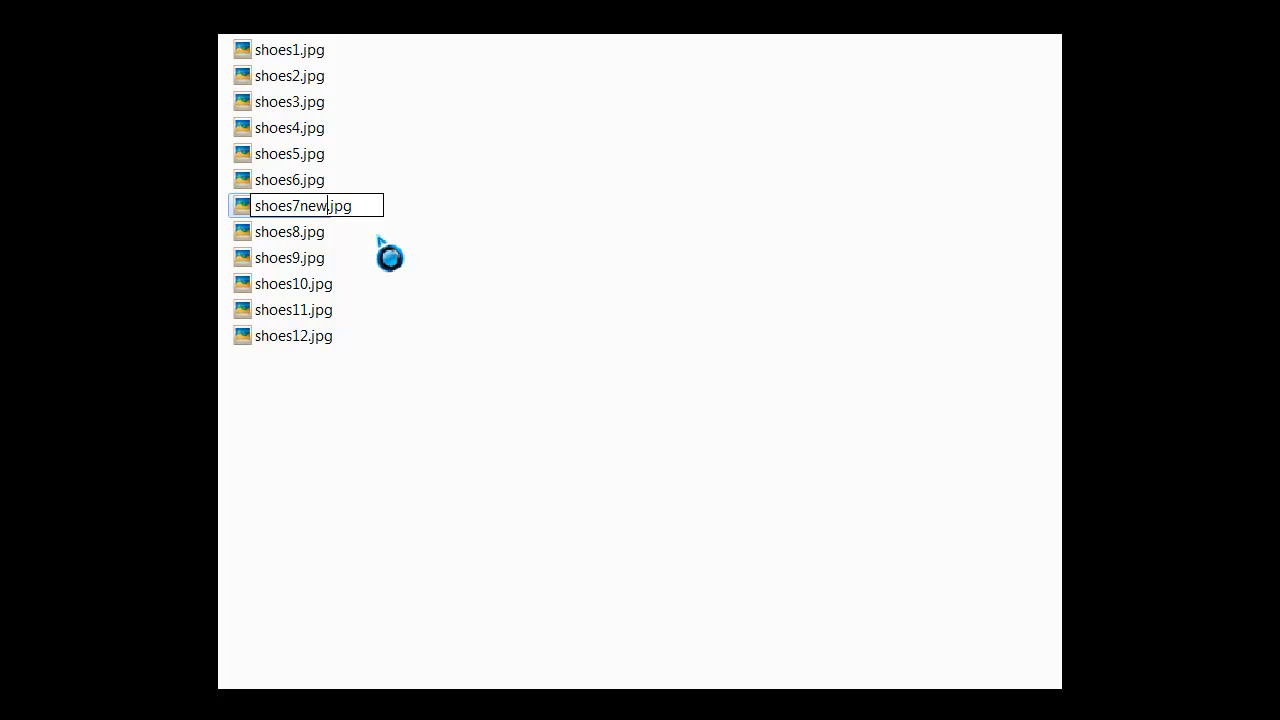
pyautogui.press('Return')
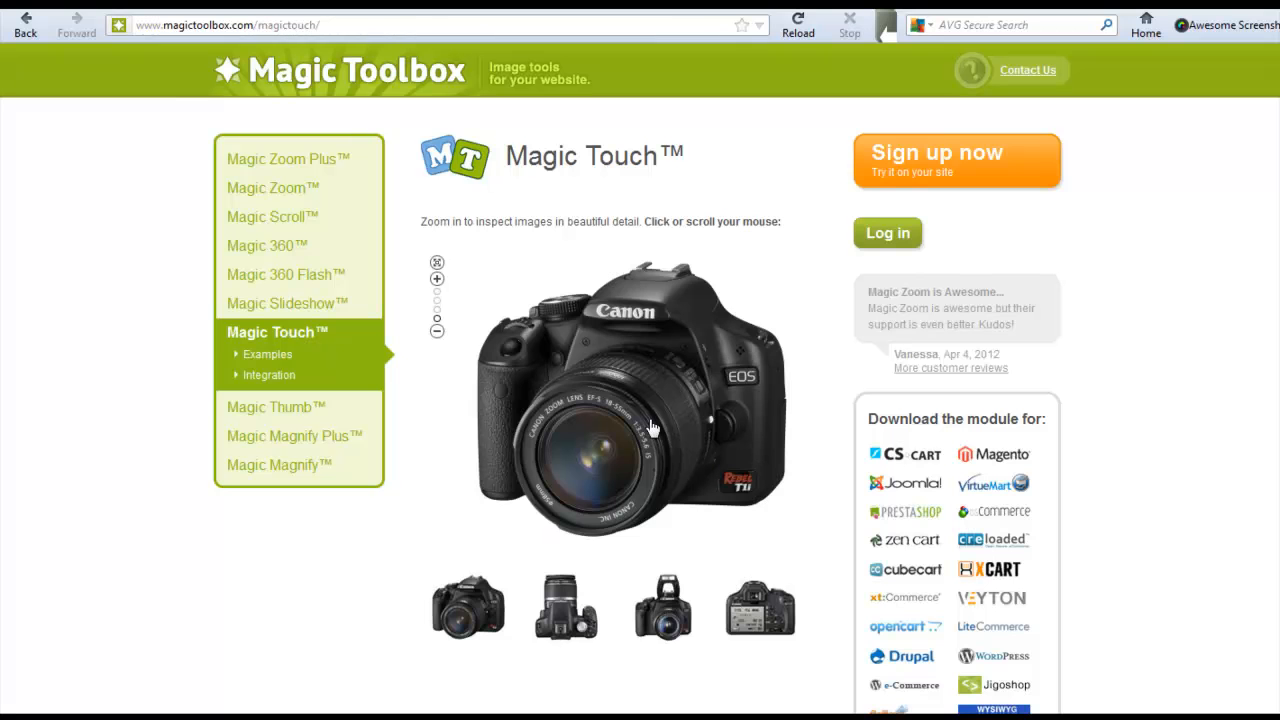
# Step: Zoom into the camera's lens, then go to the Contact us page
pyautogui.click(650, 420)
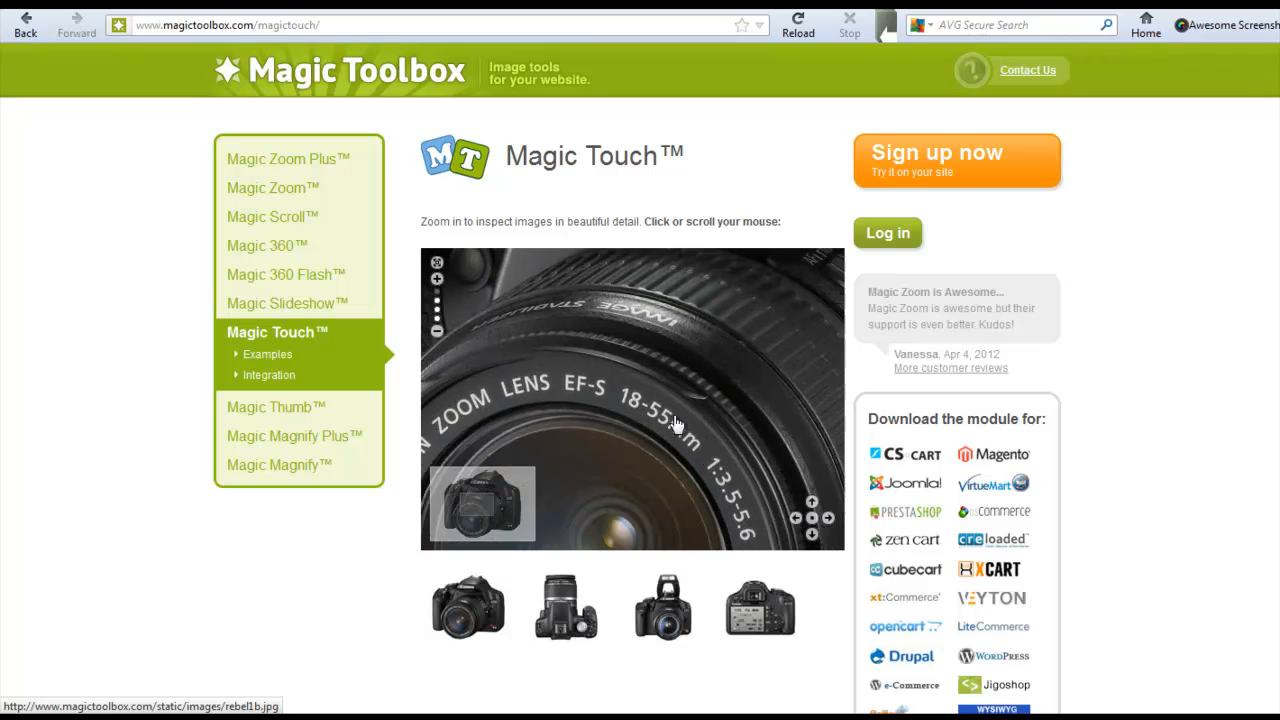
pyautogui.click(760, 608)
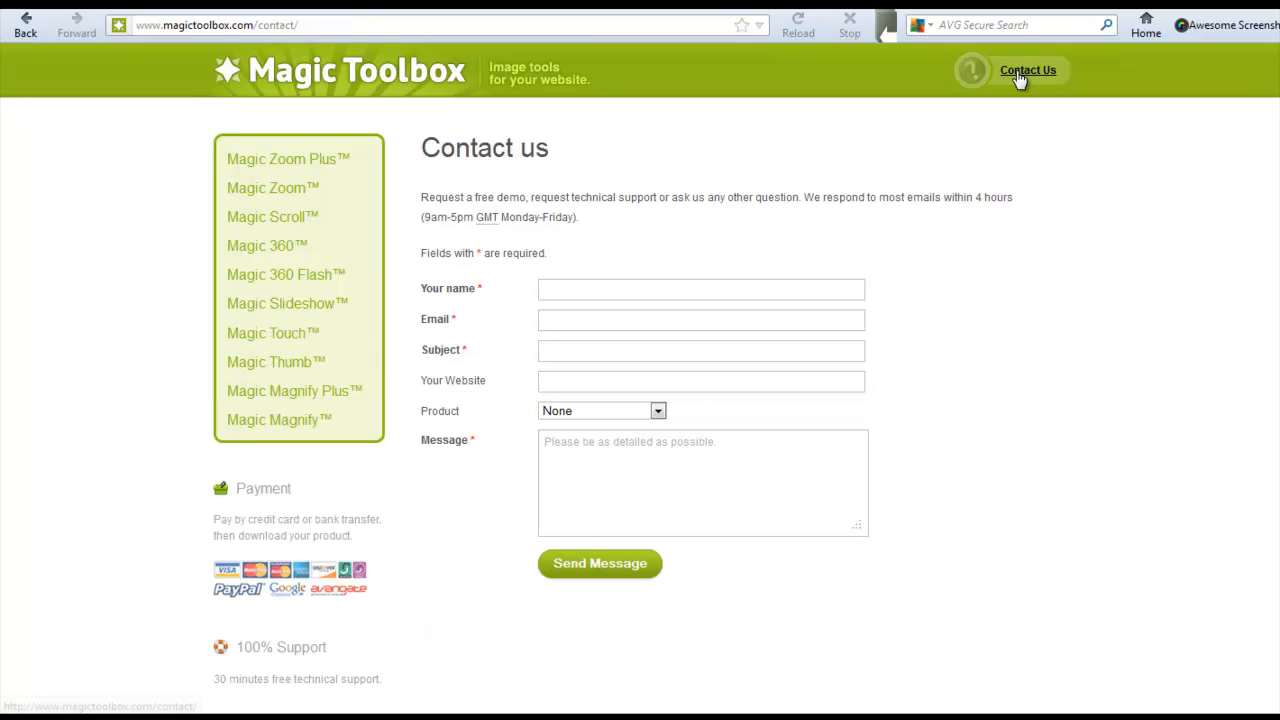
pyautogui.moveTo(1036, 132)
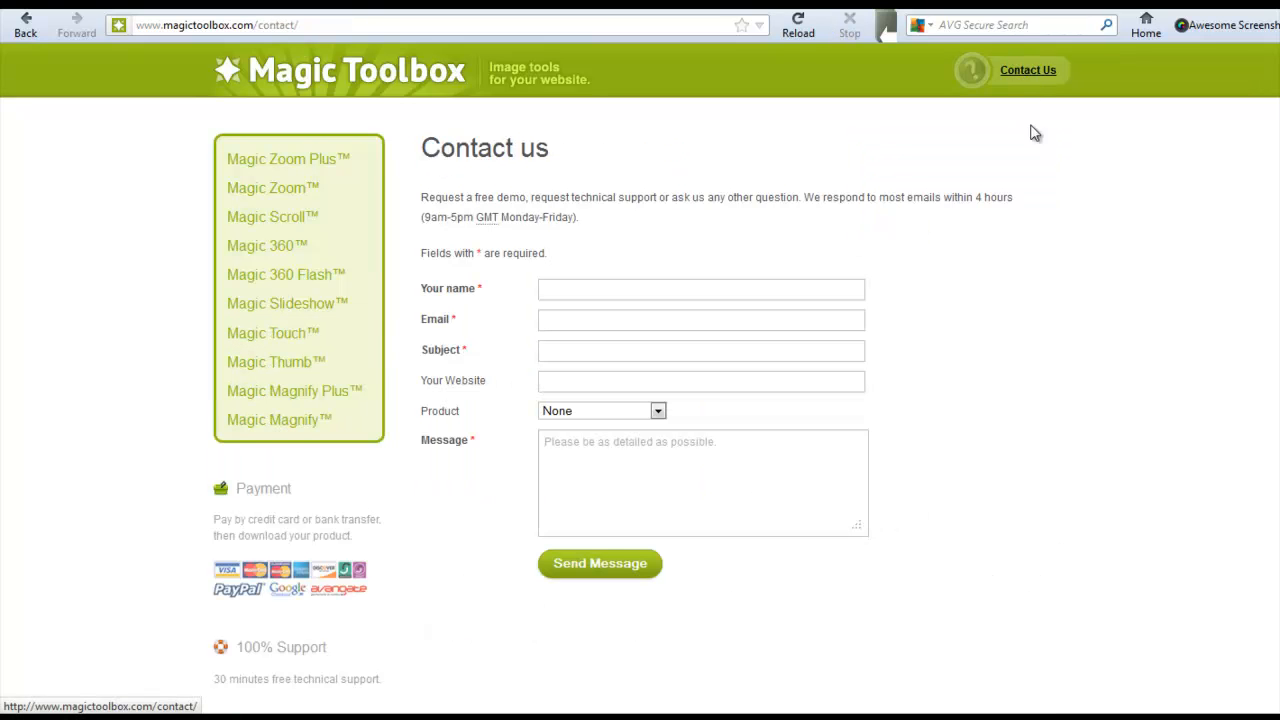